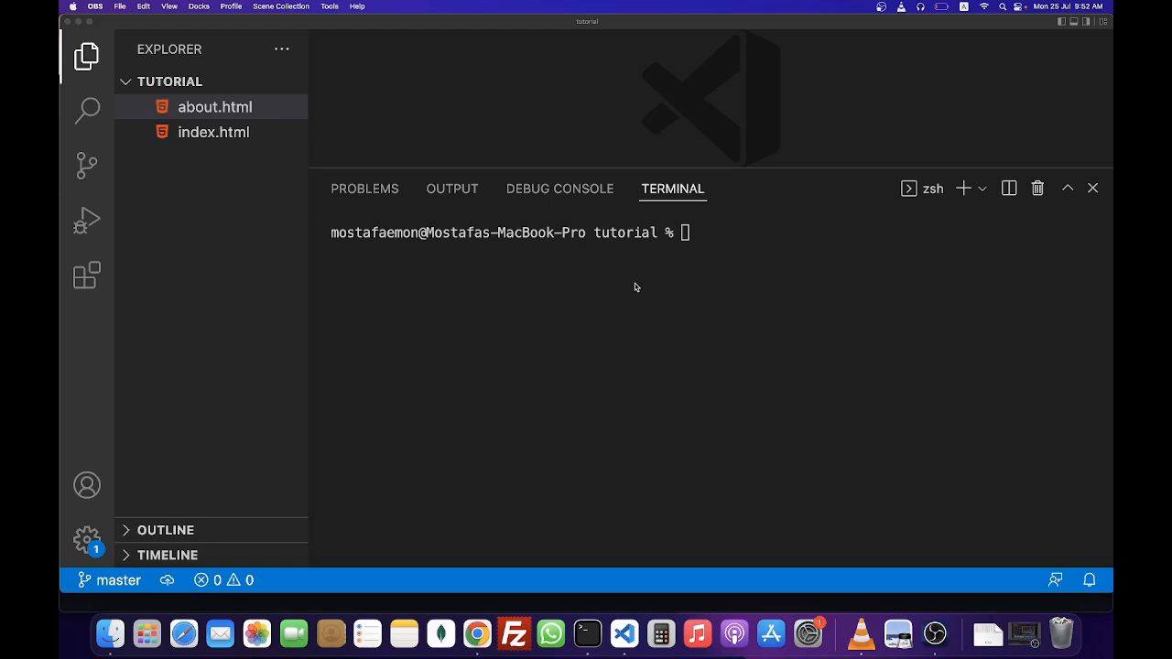
pyautogui.moveTo(706, 296)
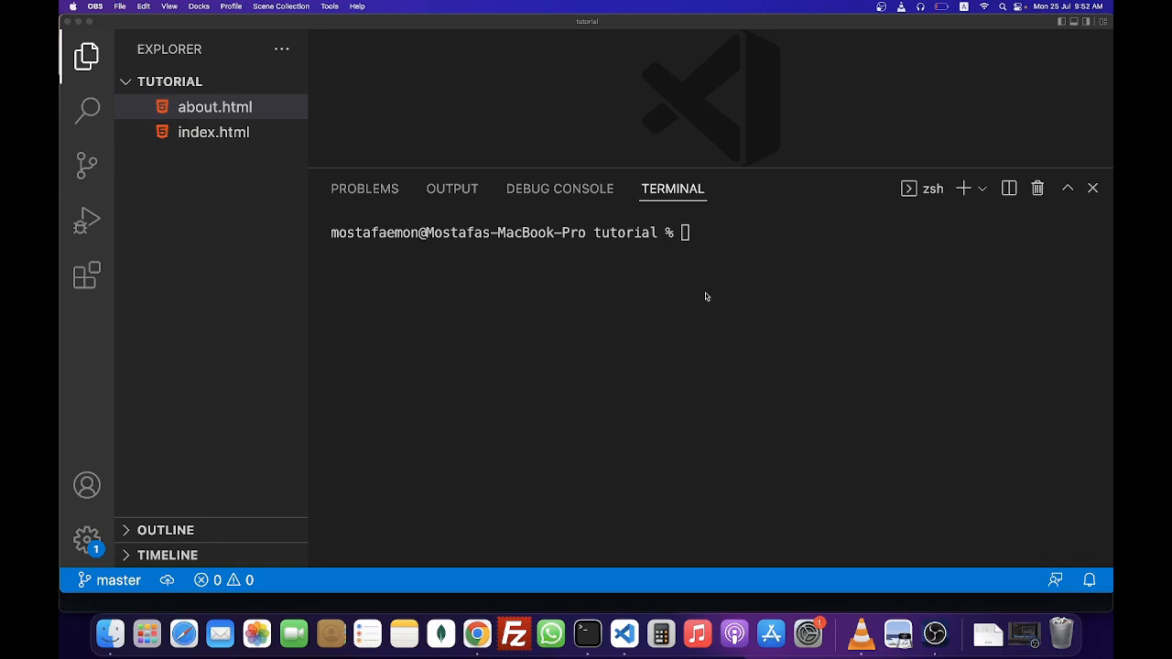
# List the local branches with git branch.
pyautogui.write('git bran')
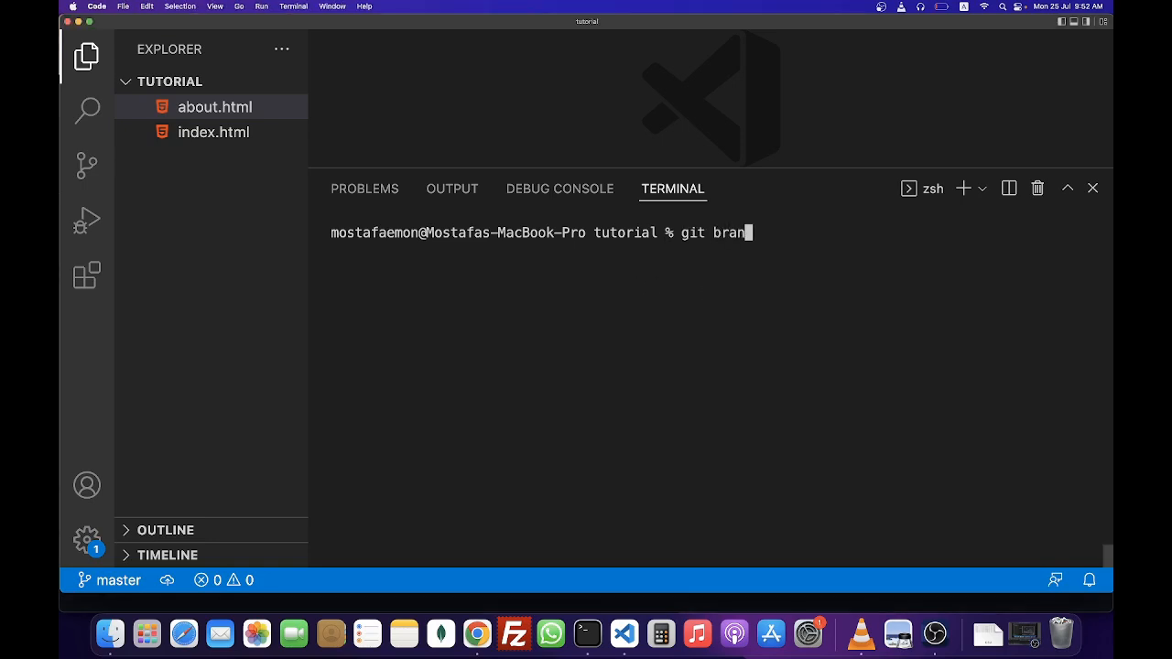
pyautogui.press('Return')
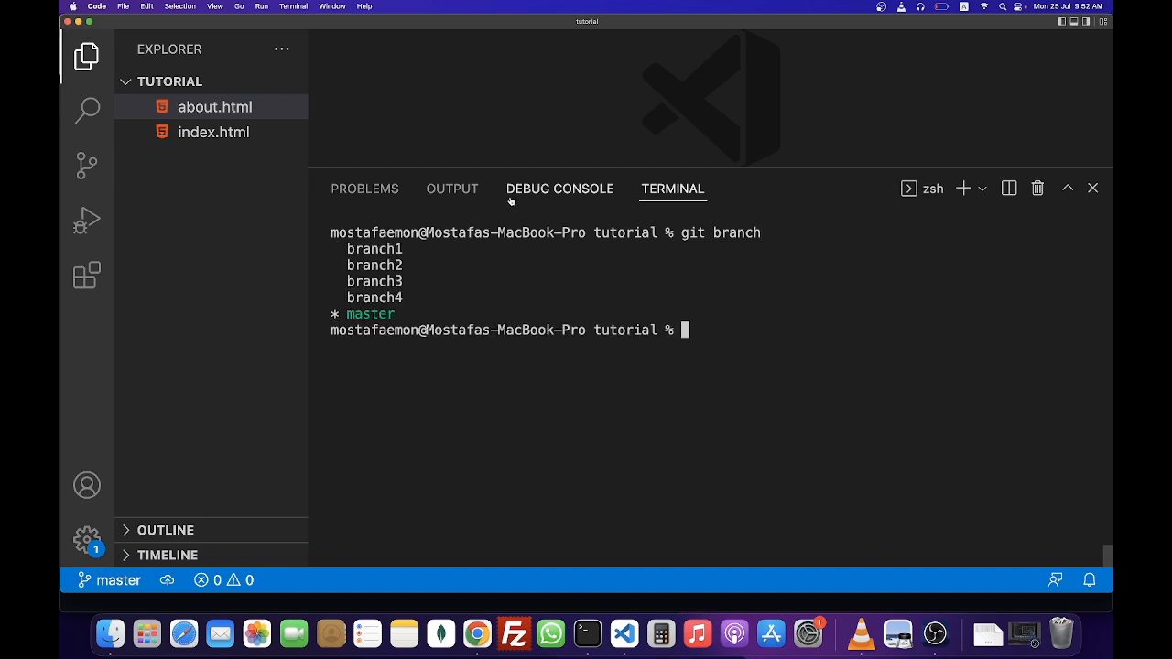
pyautogui.moveTo(608, 302)
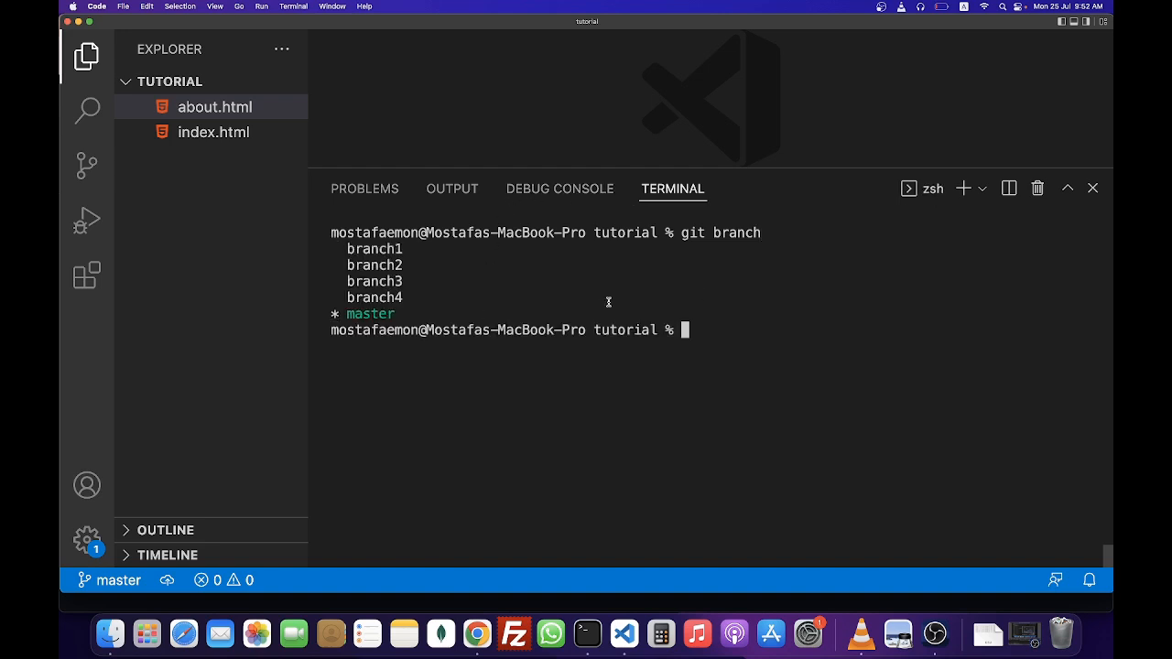
# Delete the local branch1 with git branch -d branch1.
pyautogui.write('git')
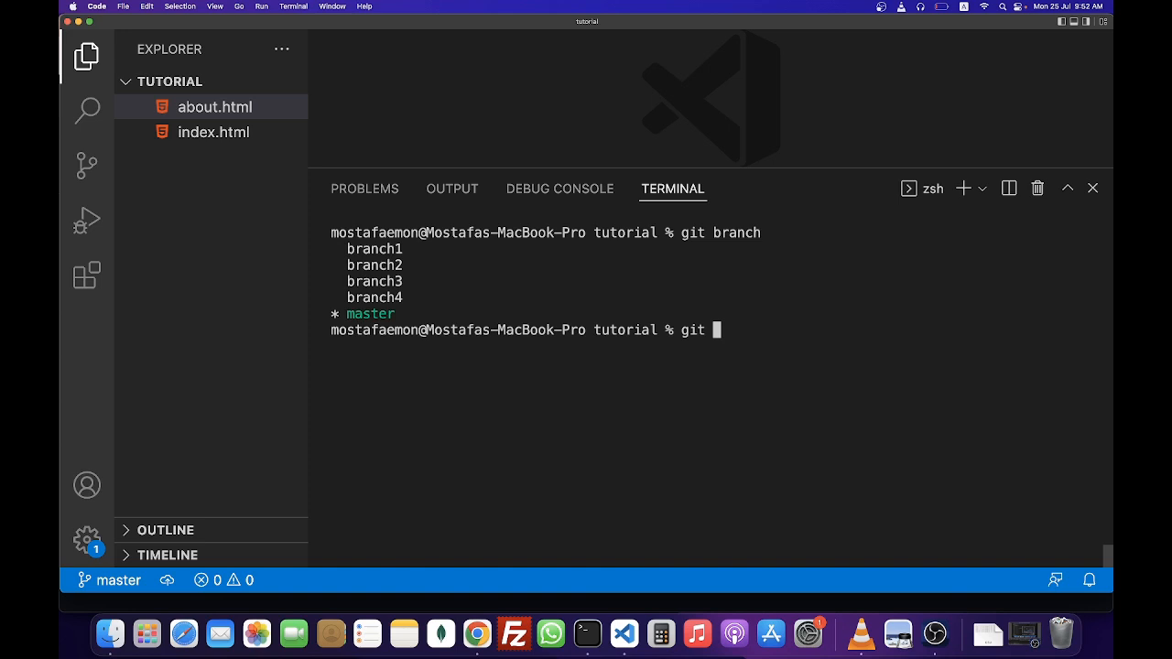
pyautogui.write('branch')
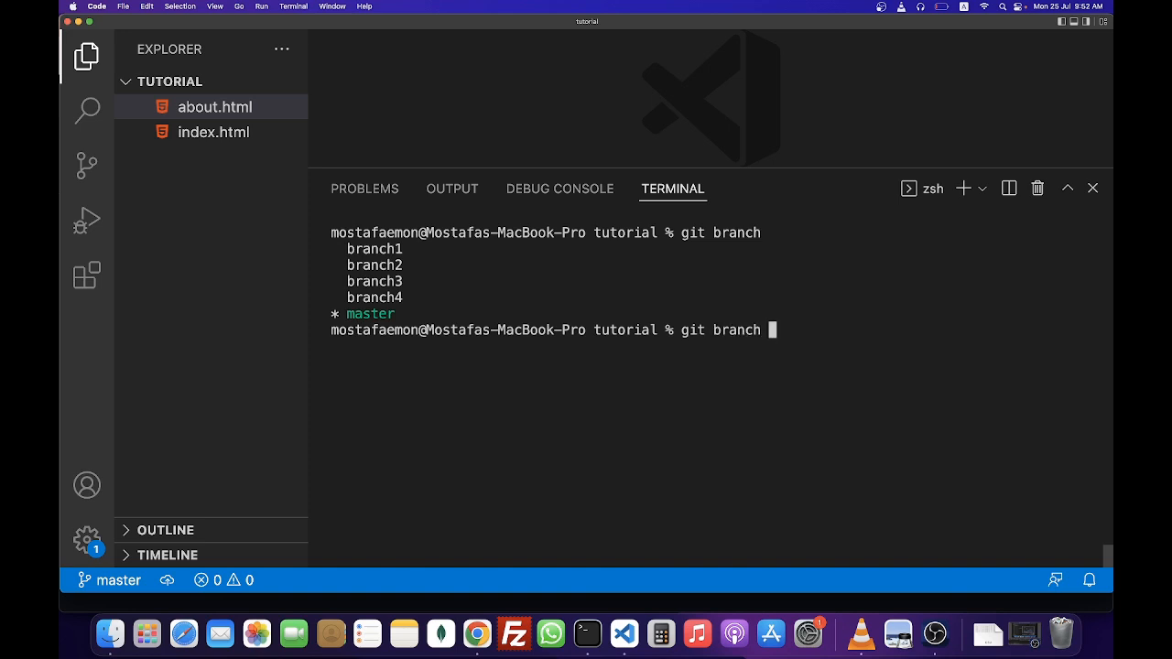
pyautogui.write('-d')
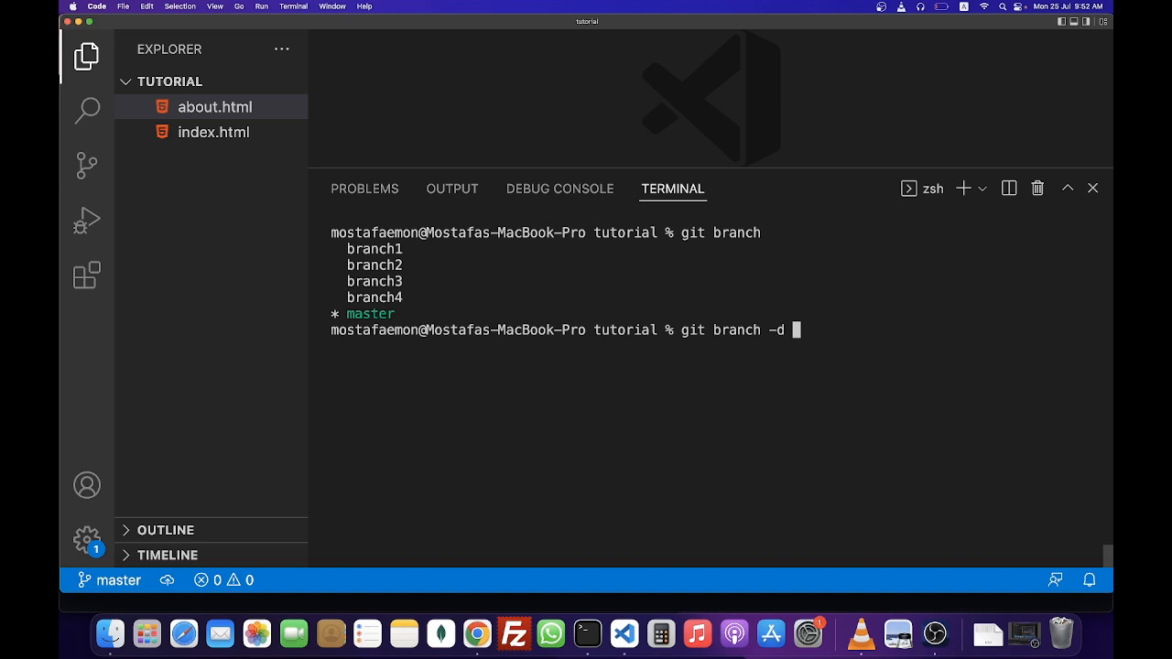
pyautogui.write('bran')
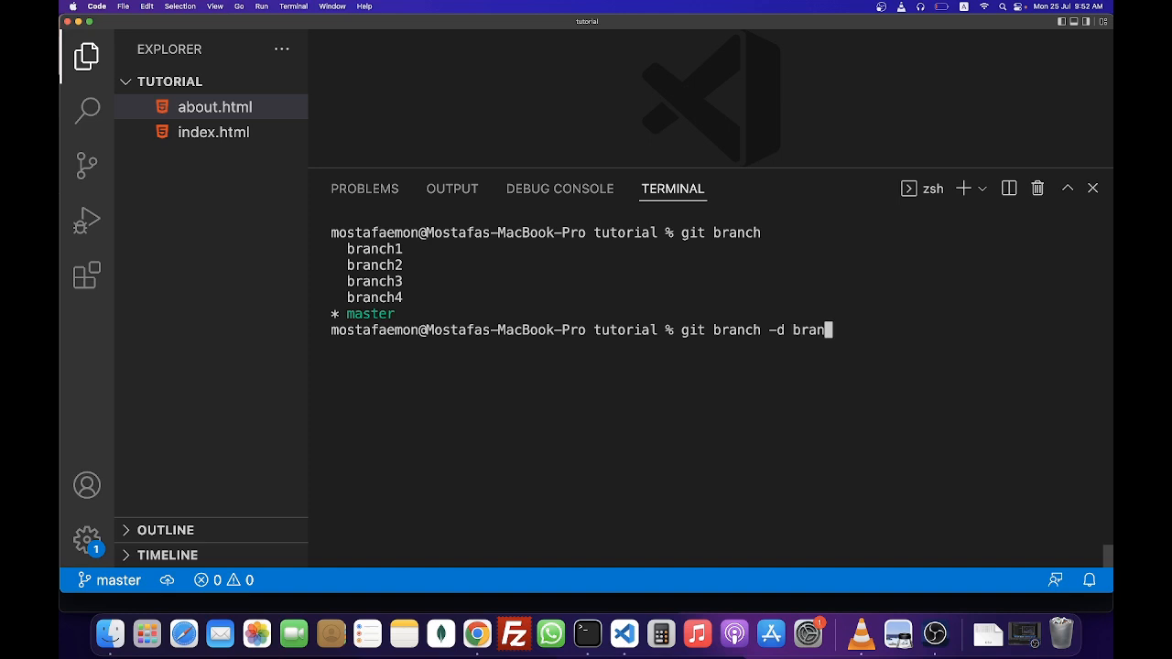
pyautogui.write('ch1')
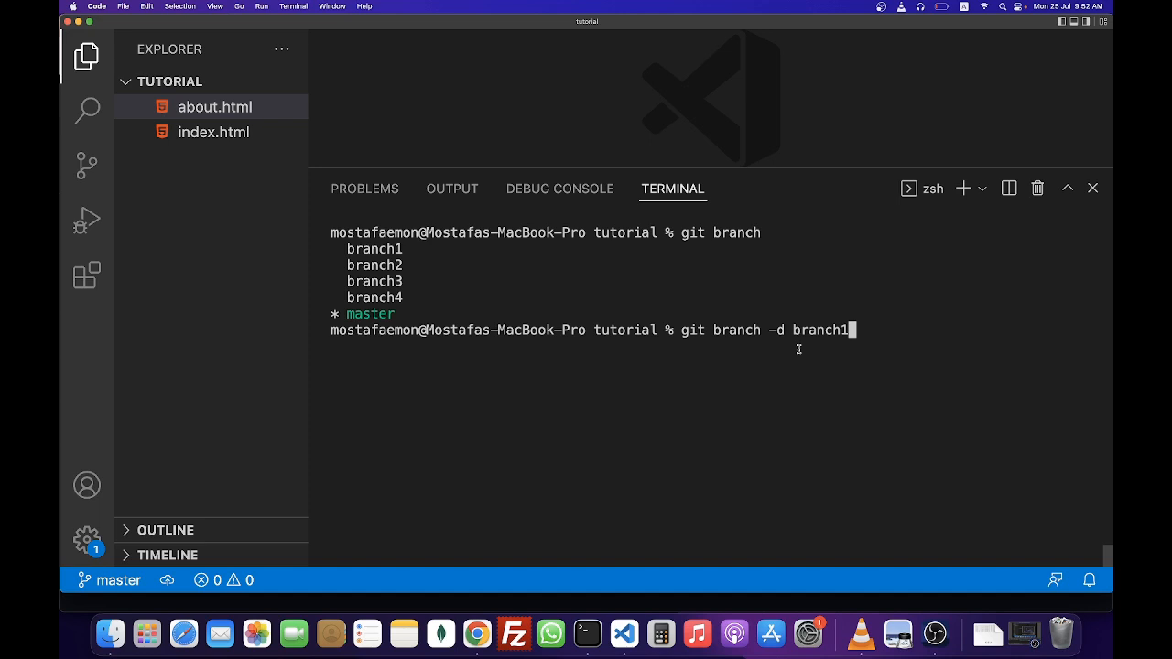
pyautogui.press('Return')
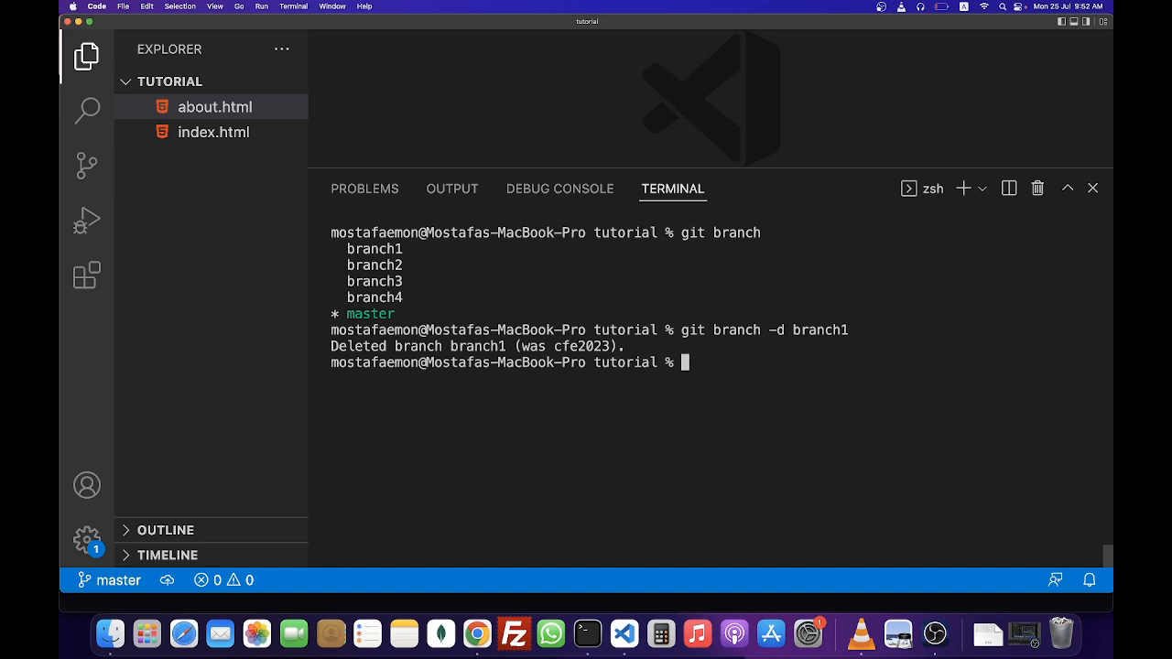
# Begin the remote deletion command git push origin : in the terminal.
pyautogui.write('git branch')
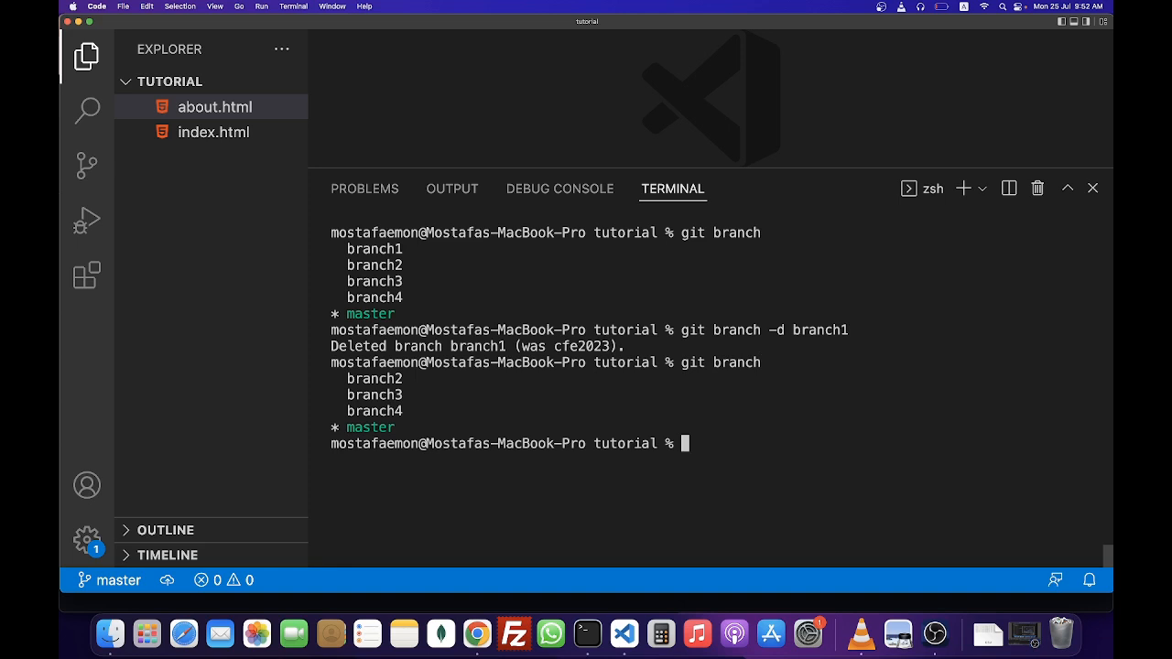
pyautogui.write('gi')
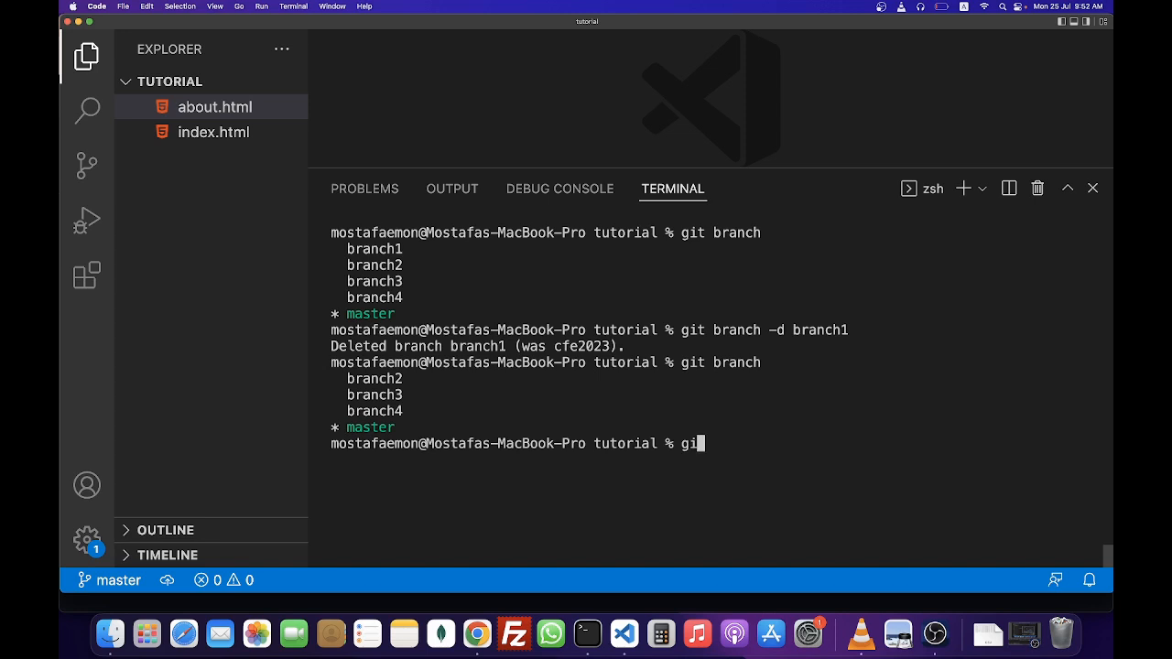
pyautogui.write('t push origin')
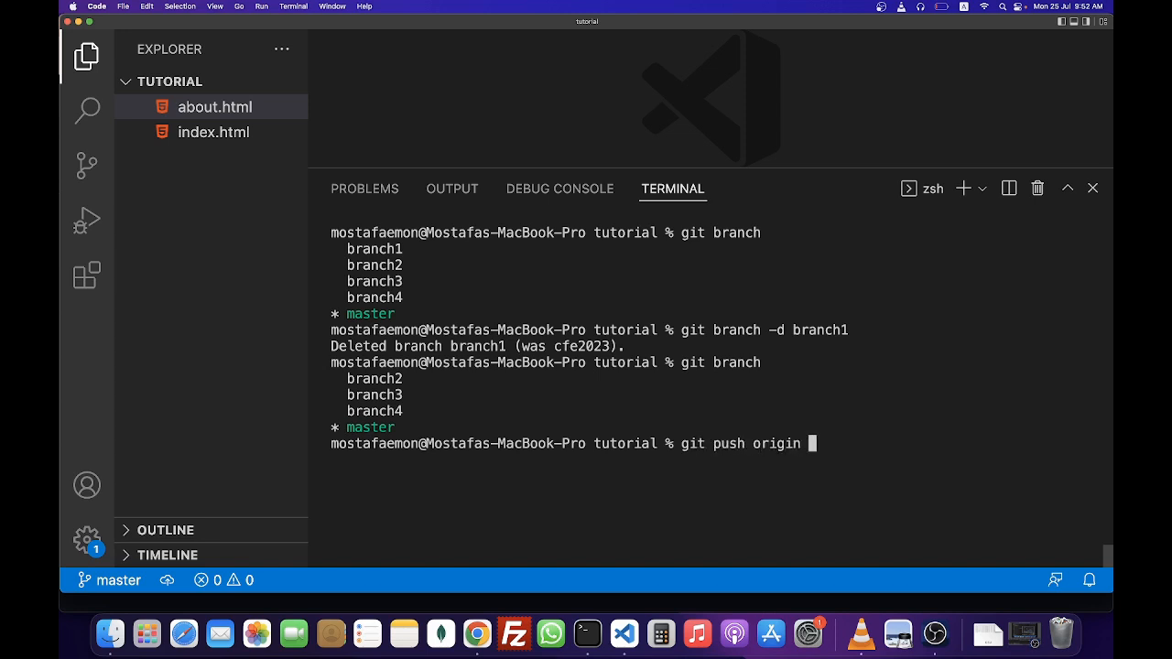
pyautogui.write(':')
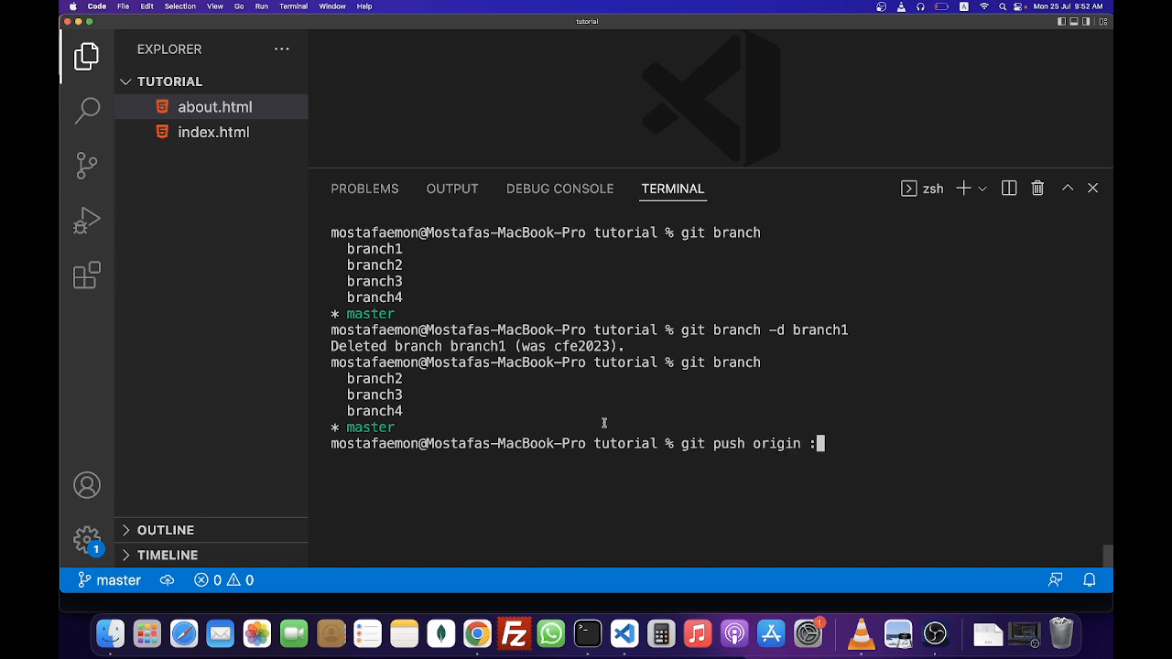
pyautogui.click(476, 633)
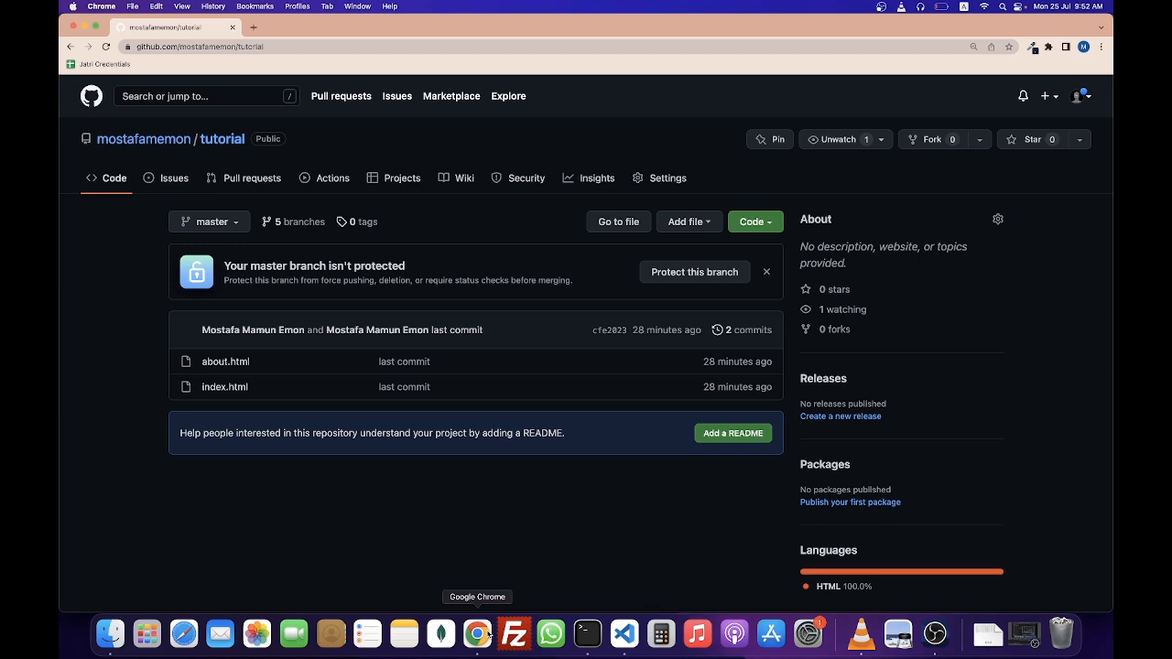
pyautogui.click(209, 221)
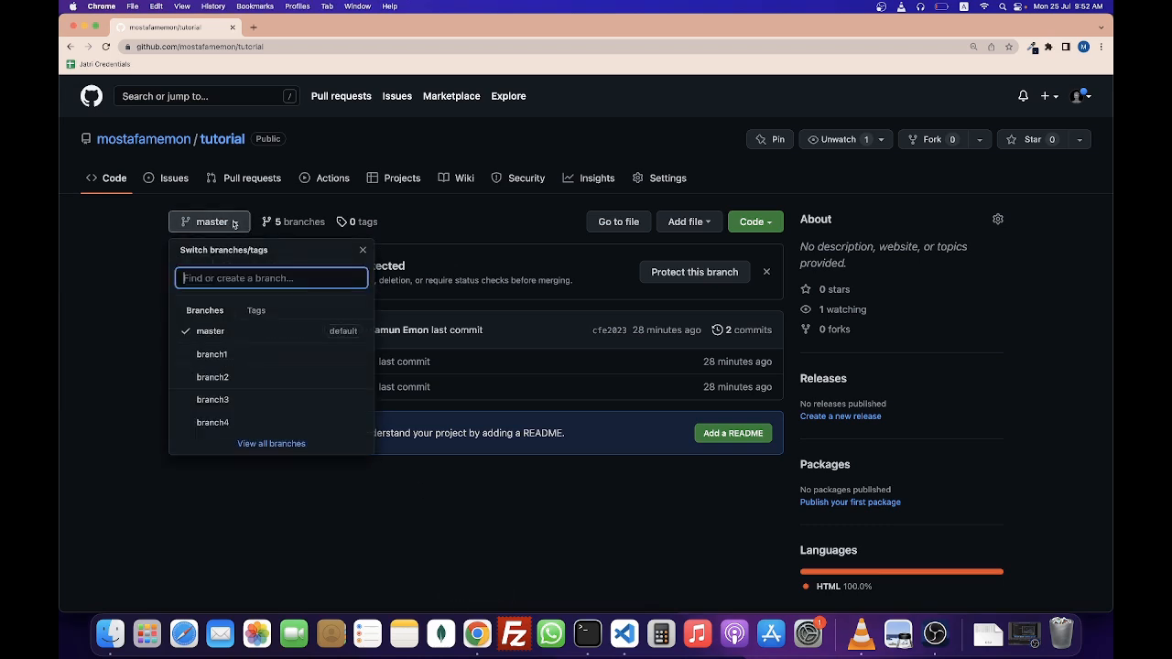
pyautogui.moveTo(212, 377)
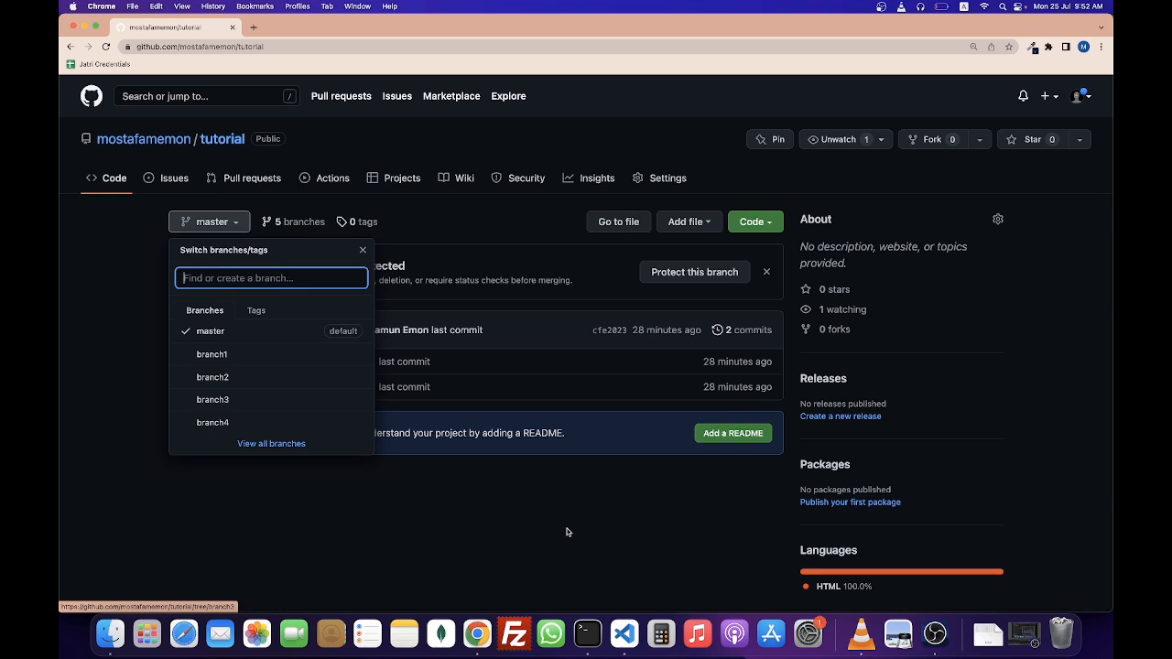
pyautogui.click(624, 632)
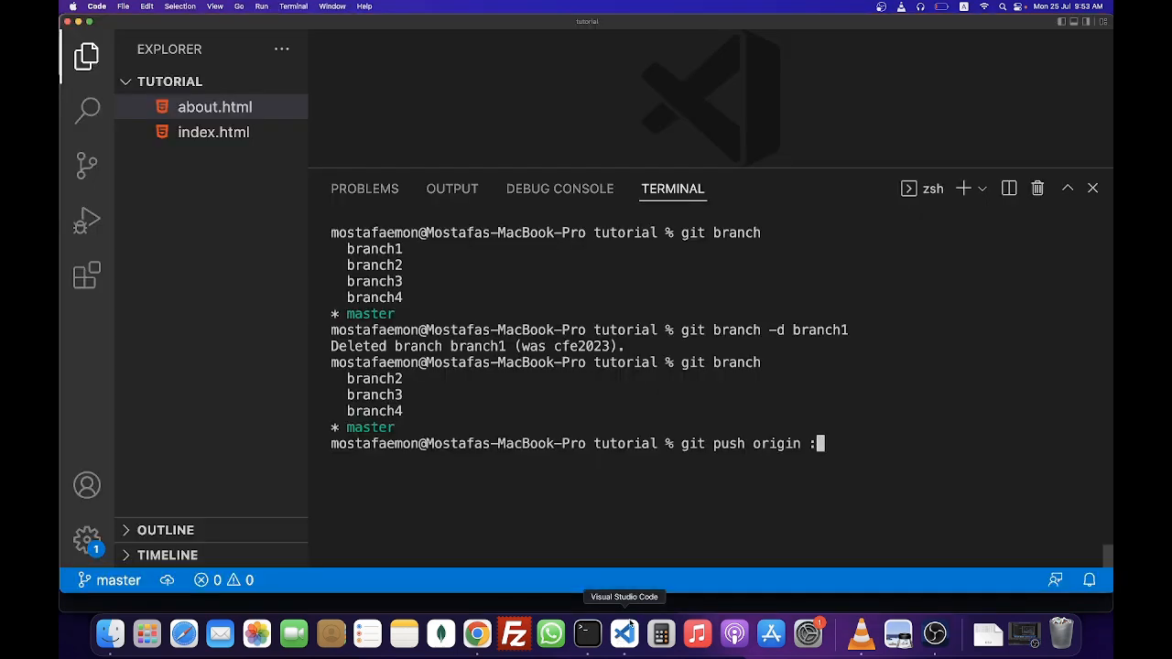
# Run git push origin :branch2 and check GitHub's branch dropdown no longer lists branch2.
pyautogui.write('branch2')
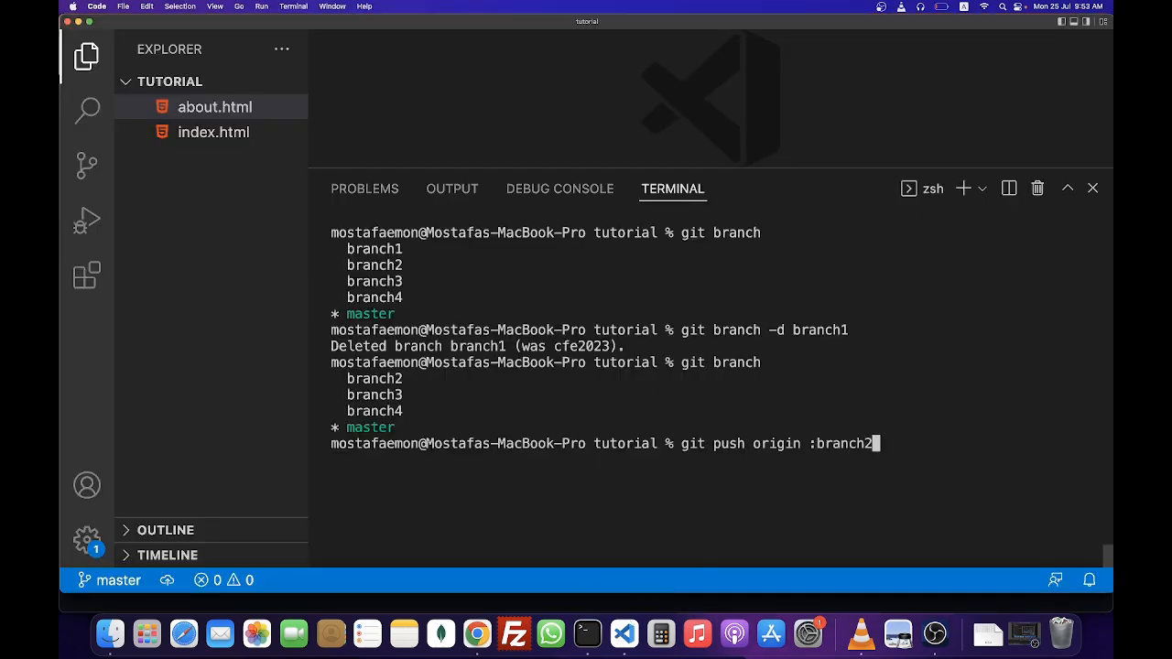
pyautogui.press('Return')
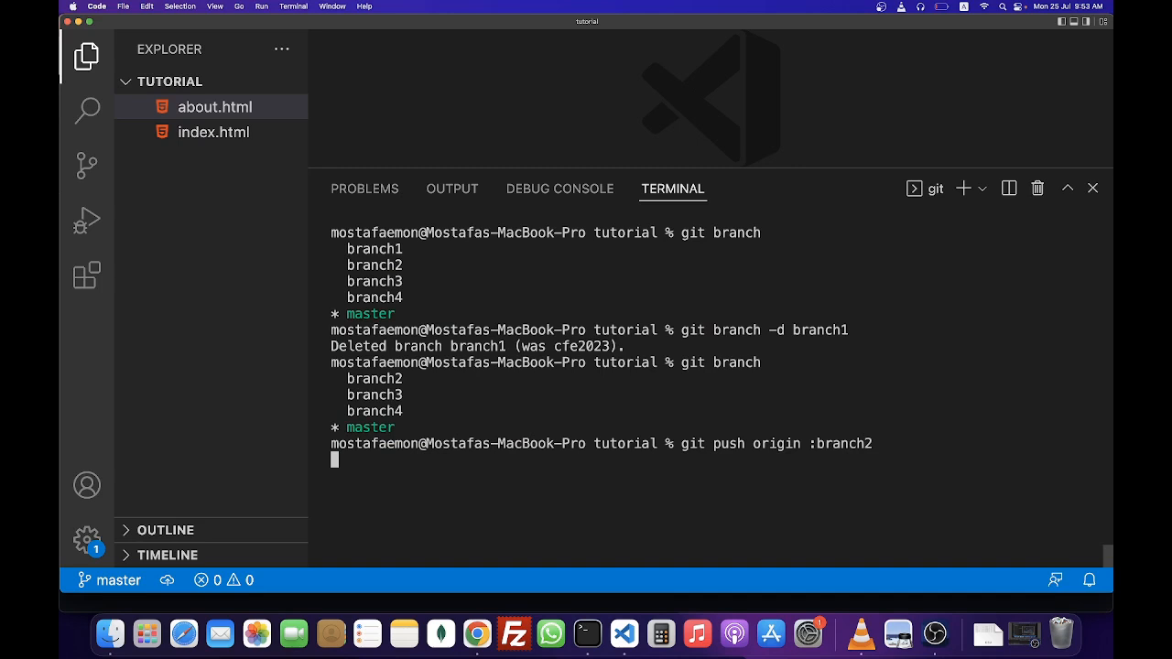
pyautogui.press('Return')
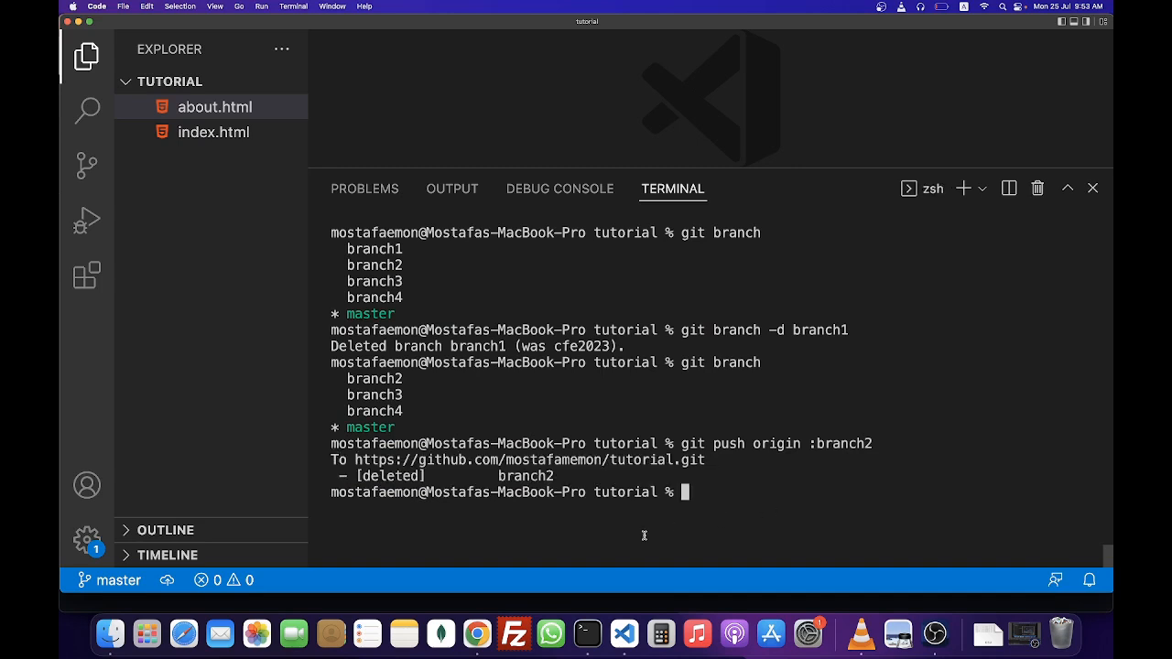
pyautogui.moveTo(476, 634)
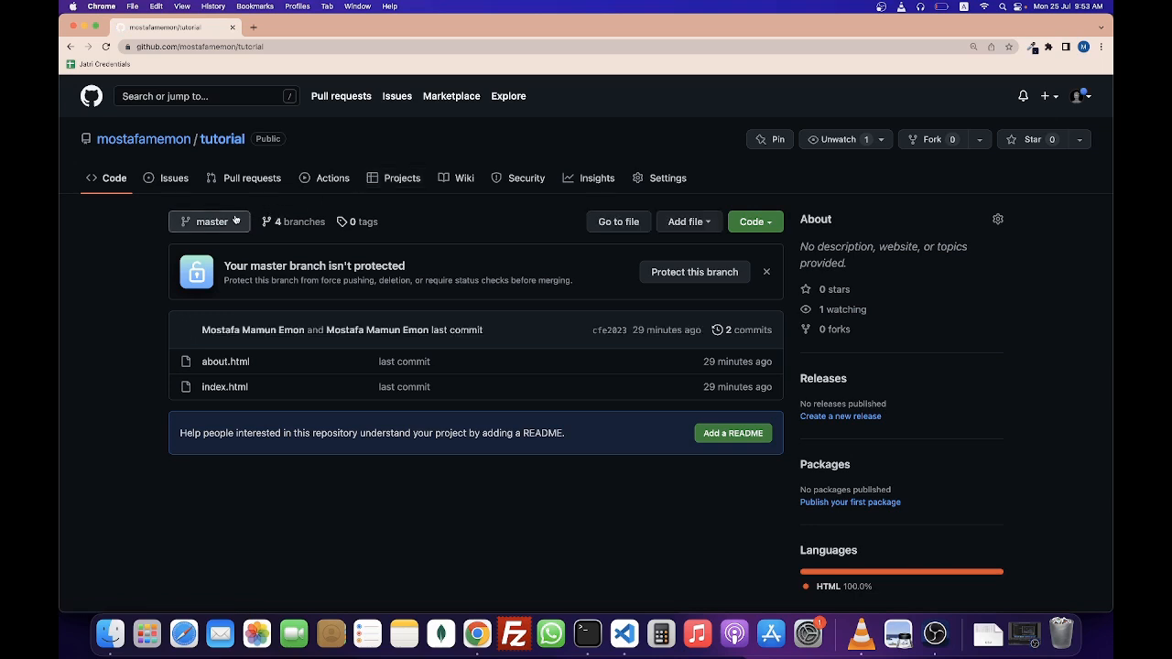
pyautogui.click(209, 222)
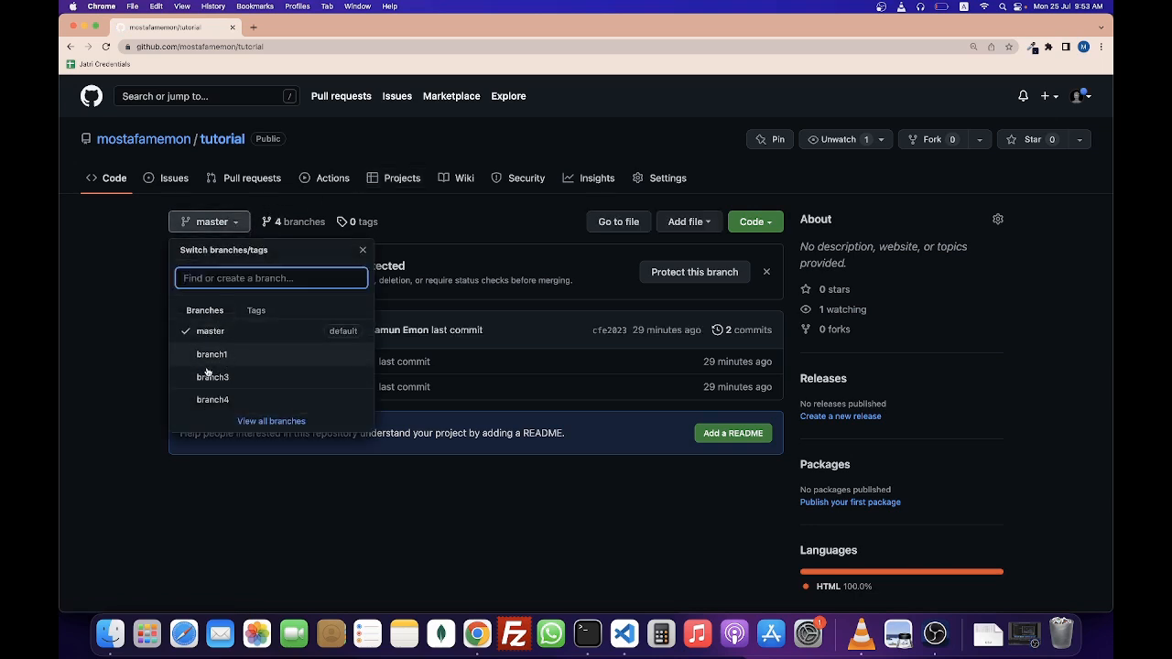
pyautogui.moveTo(212, 376)
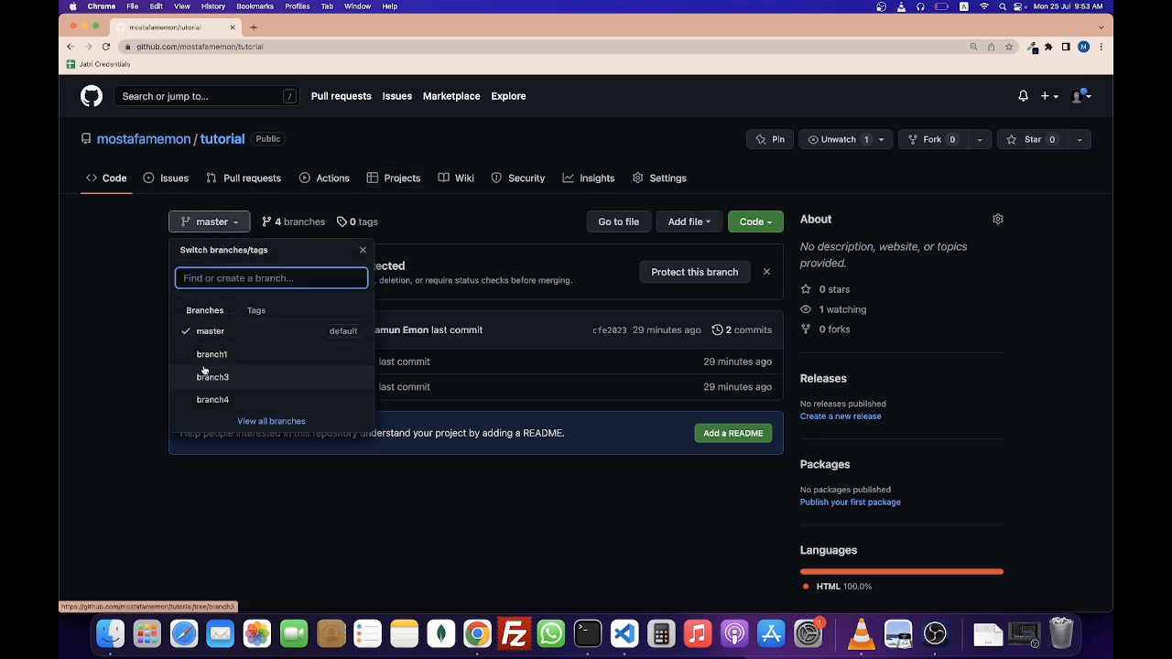